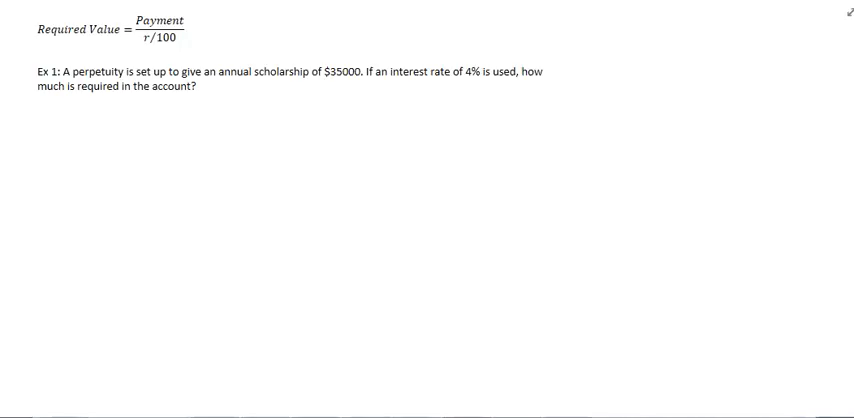
pyautogui.moveTo(10, 28)
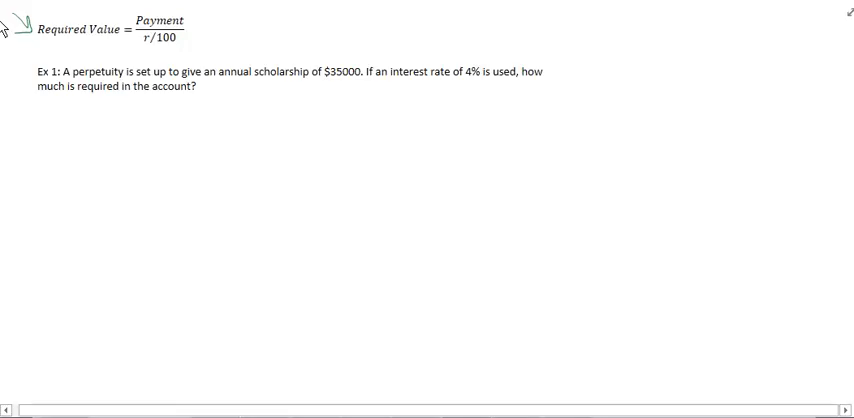
pyautogui.moveTo(196, 22)
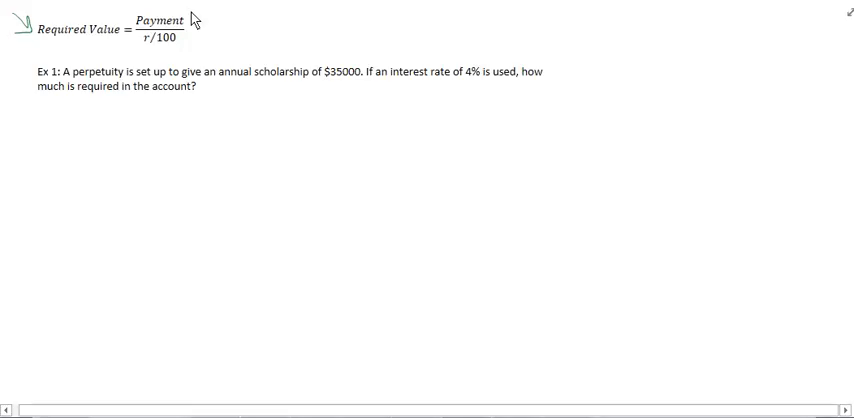
pyautogui.moveTo(220, 52)
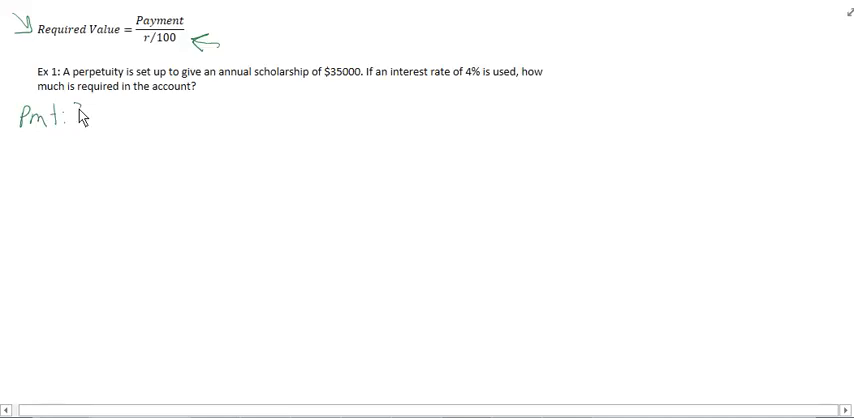
# Step: Handwrite the payment value 'Pmt: 35000' below the example question
pyautogui.write('35000')
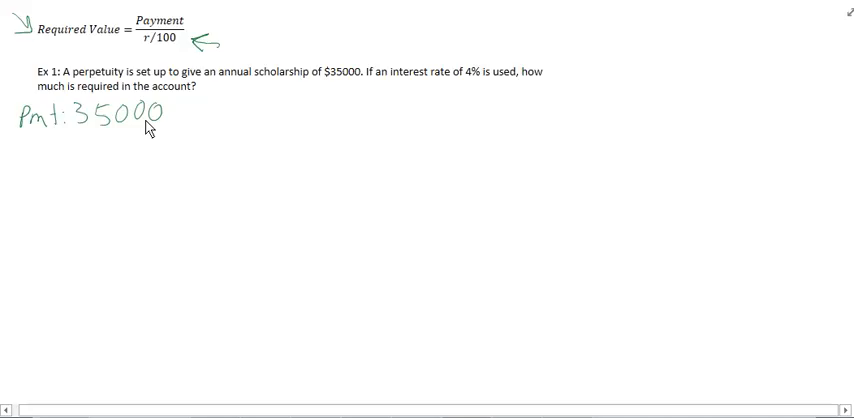
pyautogui.moveTo(60, 160)
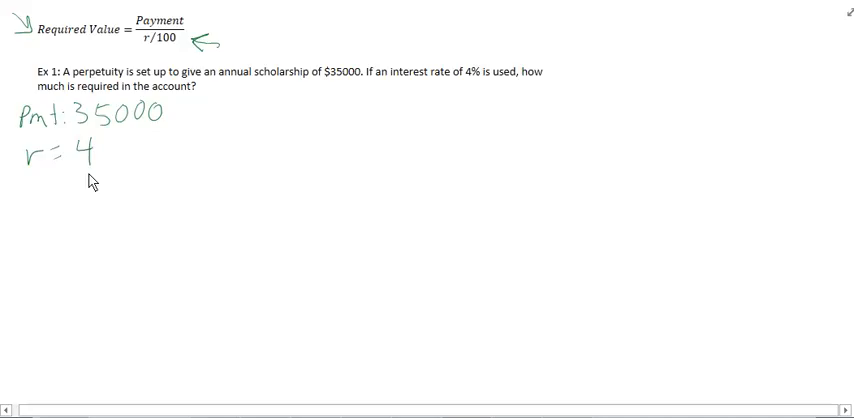
pyautogui.moveTo(28, 196)
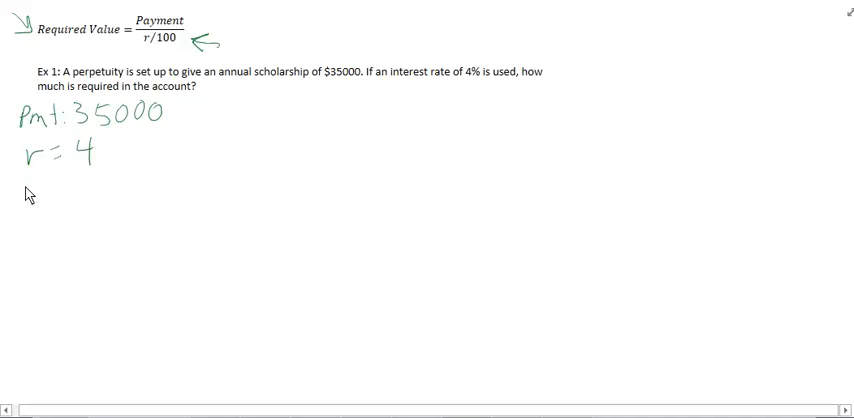
pyautogui.moveTo(42, 188)
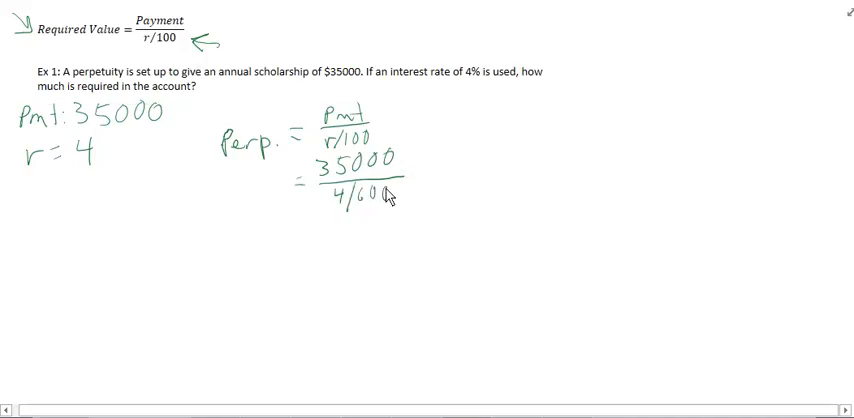
# Step: Handwrite the perpetuity as Pmt over r/100 and substitute 35000 over 4/100
pyautogui.click(330, 242)
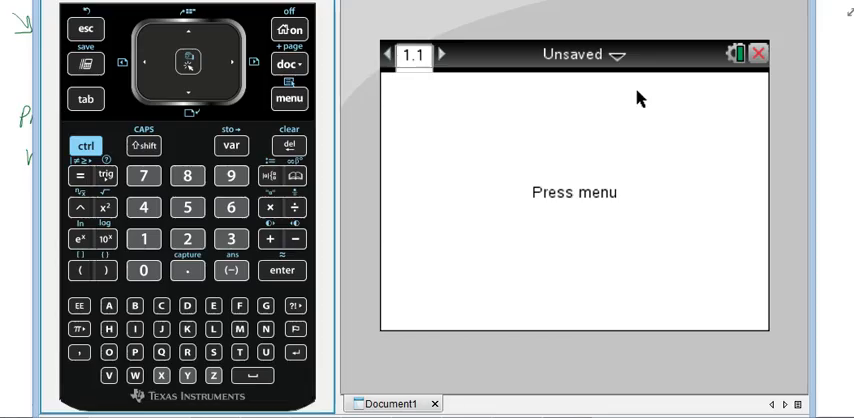
# Step: Enter 35000 divided by on the TI-Nspire calculator page using the keypad
pyautogui.click(144, 238)
pyautogui.write('35')
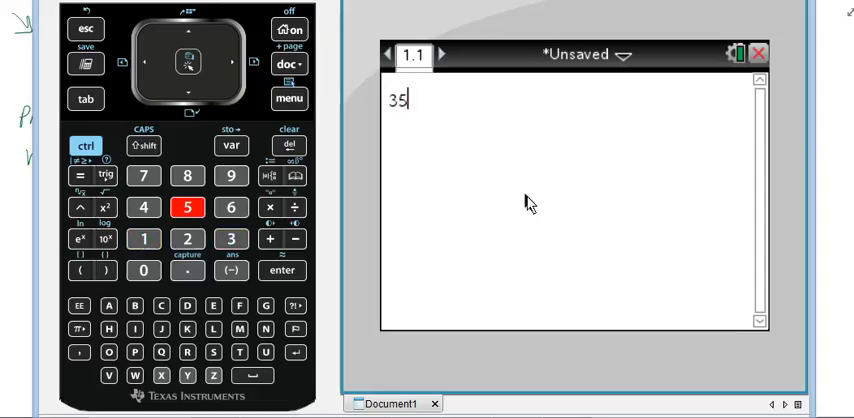
pyautogui.click(144, 270)
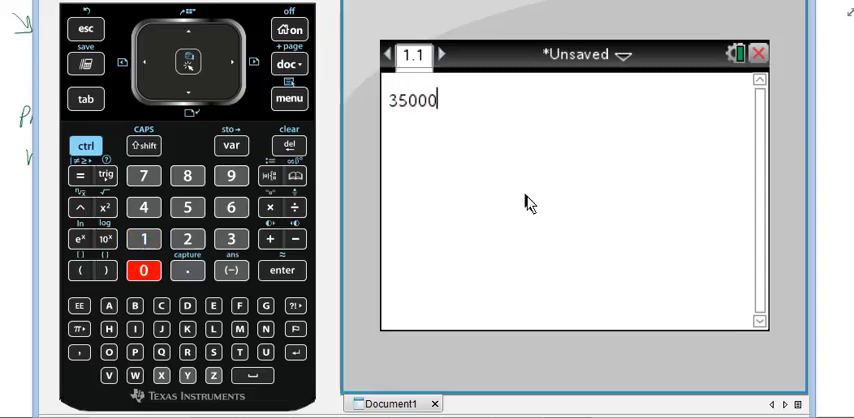
pyautogui.click(296, 208)
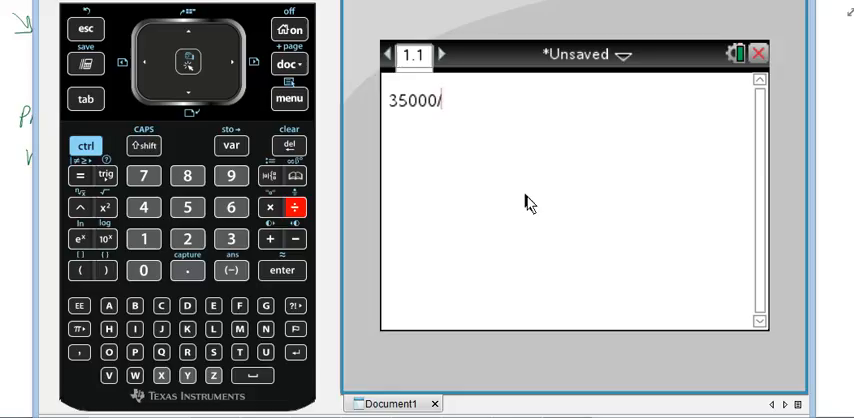